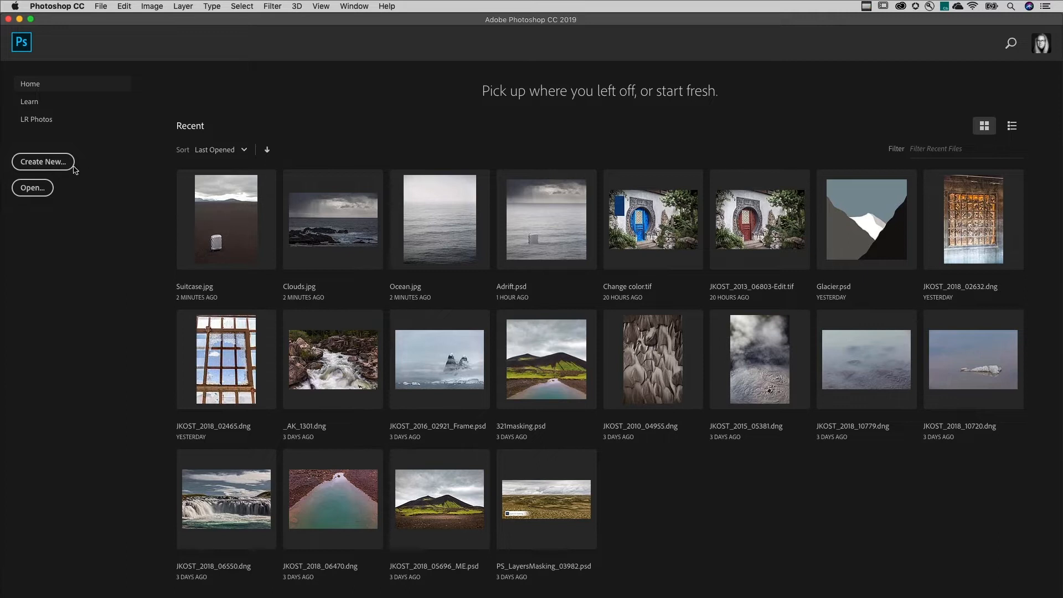
# Create a new blank 10 × 10 inch, 300 ppi document.
pyautogui.click(42, 161)
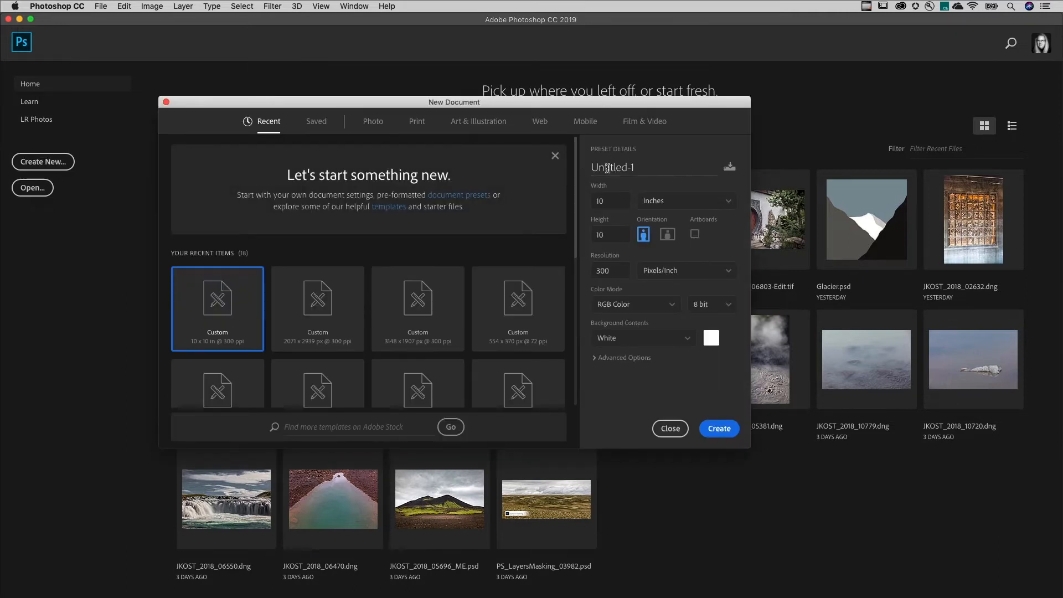
pyautogui.click(718, 427)
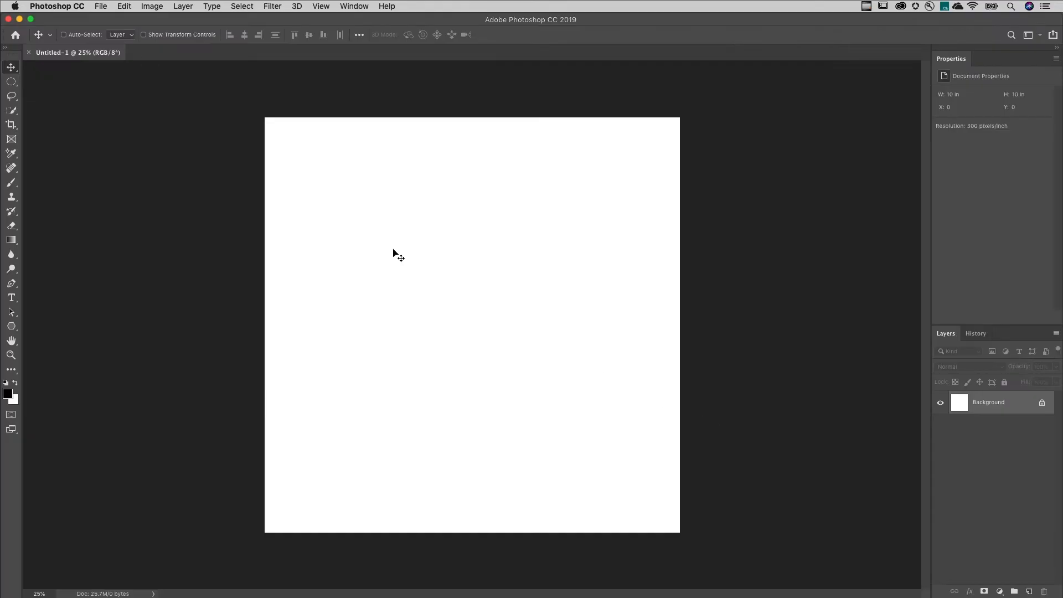
pyautogui.moveTo(101, 35)
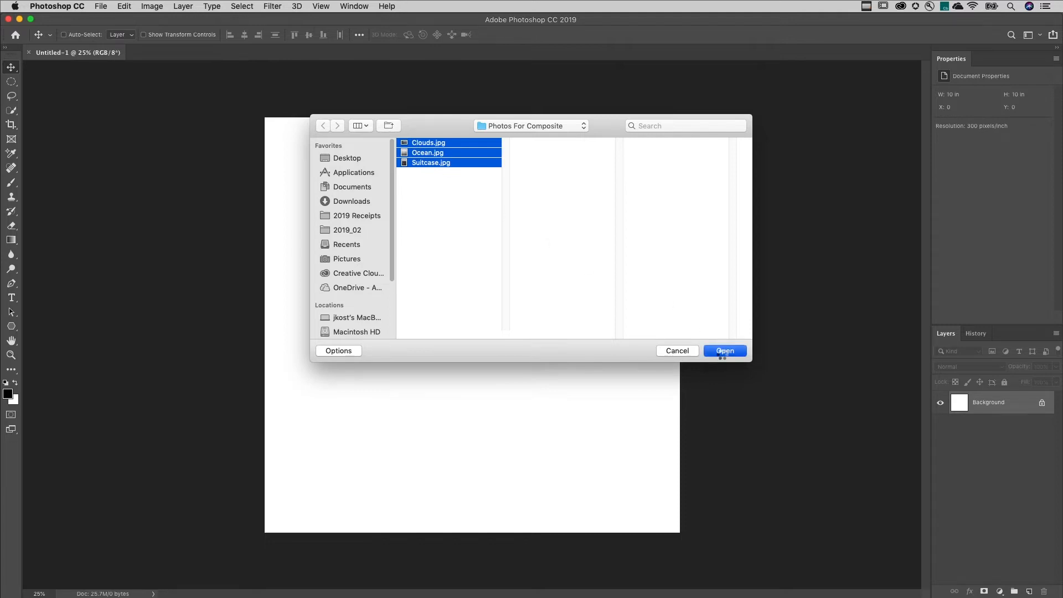
# Open Clouds, Ocean and Suitcase, tile them, and move each into Untitled-1 as layers.
pyautogui.click(353, 7)
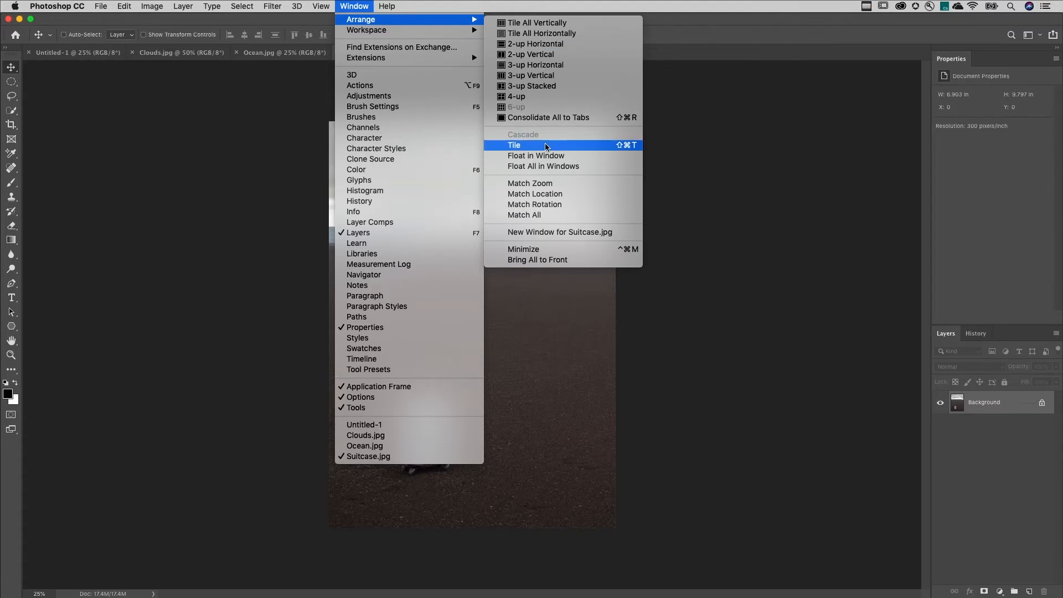
pyautogui.click(514, 145)
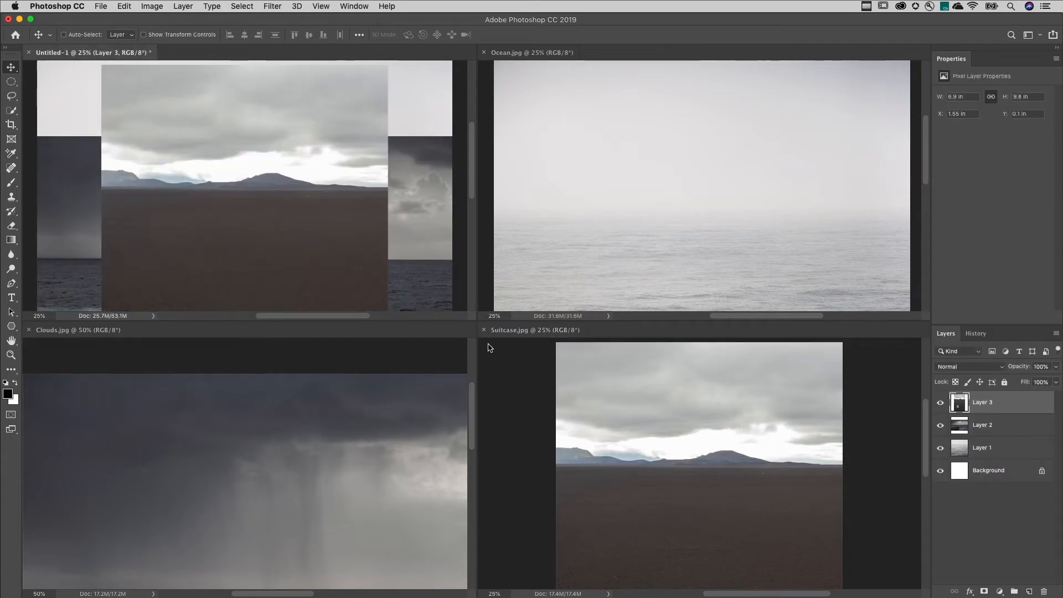
pyautogui.click(484, 330)
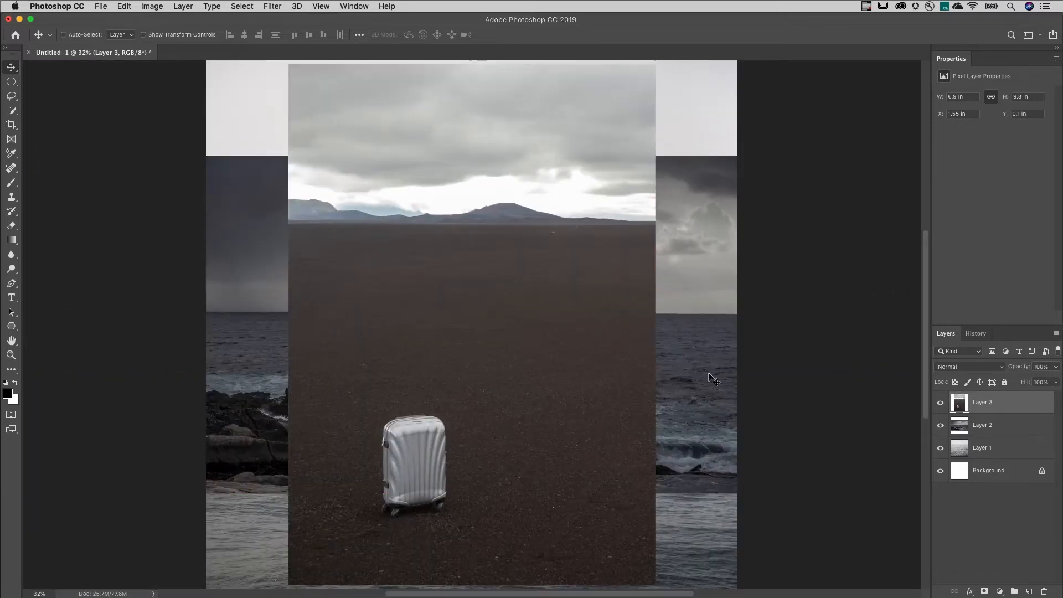
# Hide Layer 3, stretch the clouds layer across the canvas top, and add a layer mask to it.
pyautogui.click(940, 402)
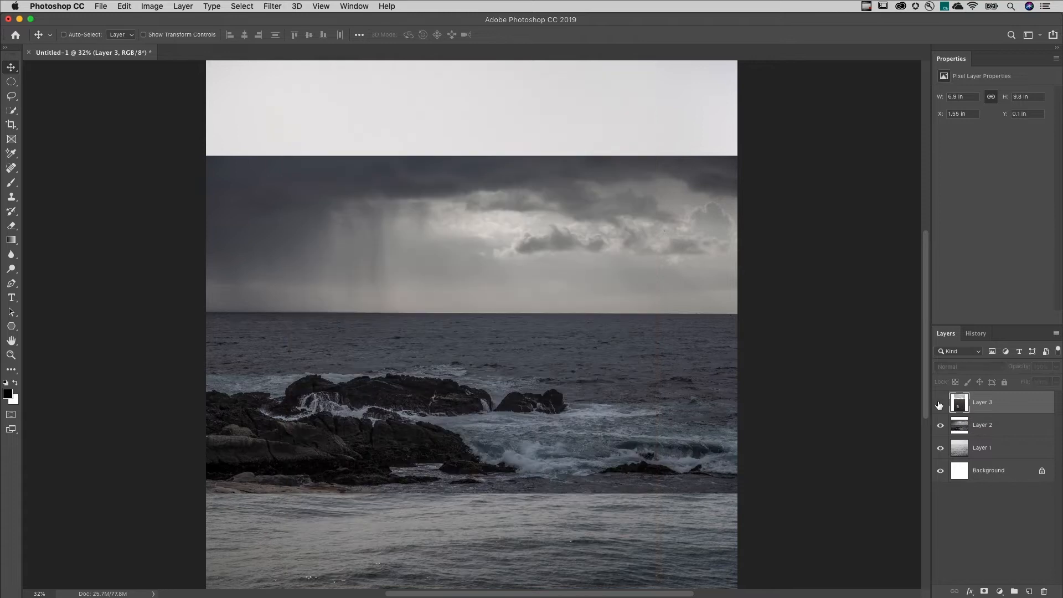
pyautogui.click(982, 425)
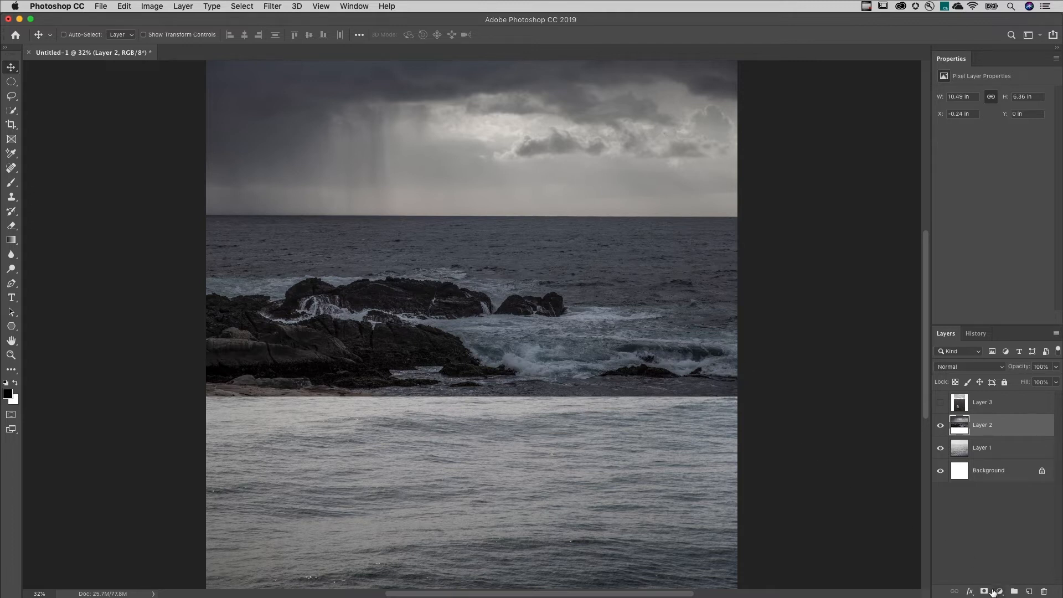
pyautogui.click(984, 590)
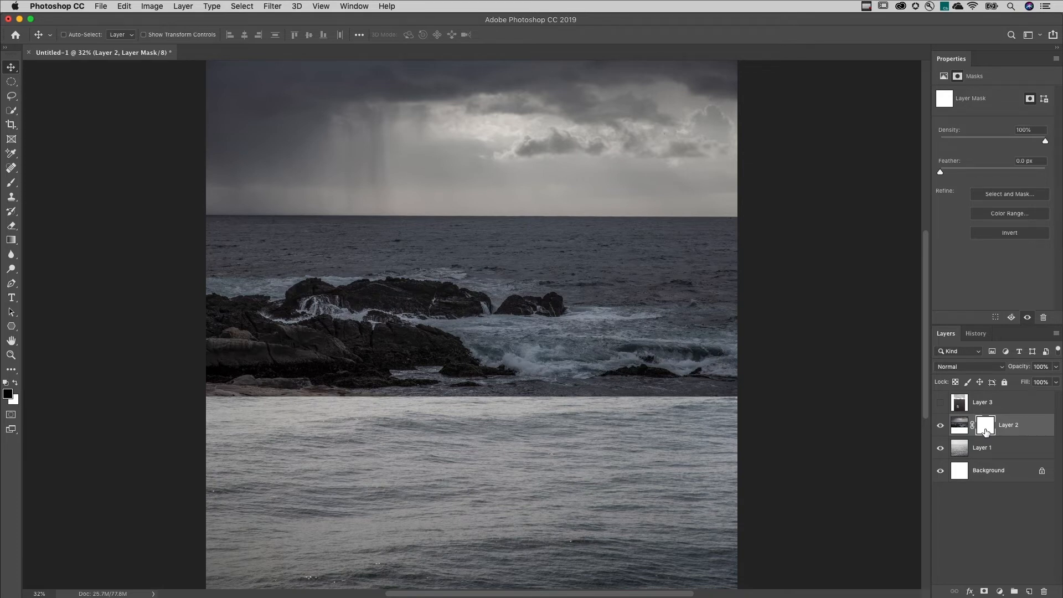
# Draw a black-to-white linear gradient on Layer 2's mask so the shoreline fades into the sea.
pyautogui.click(11, 240)
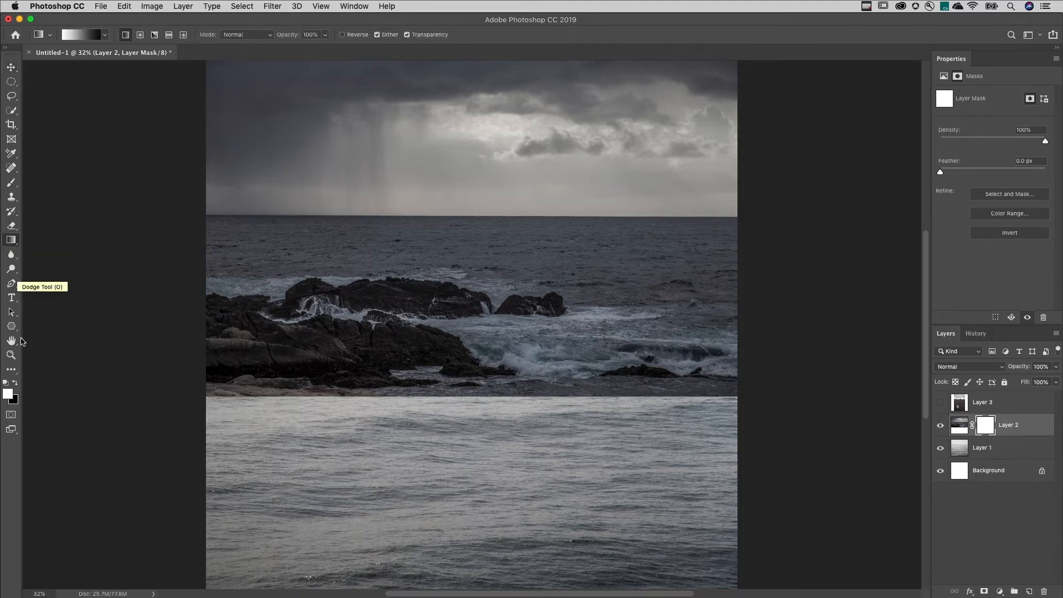
pyautogui.moveTo(37, 400)
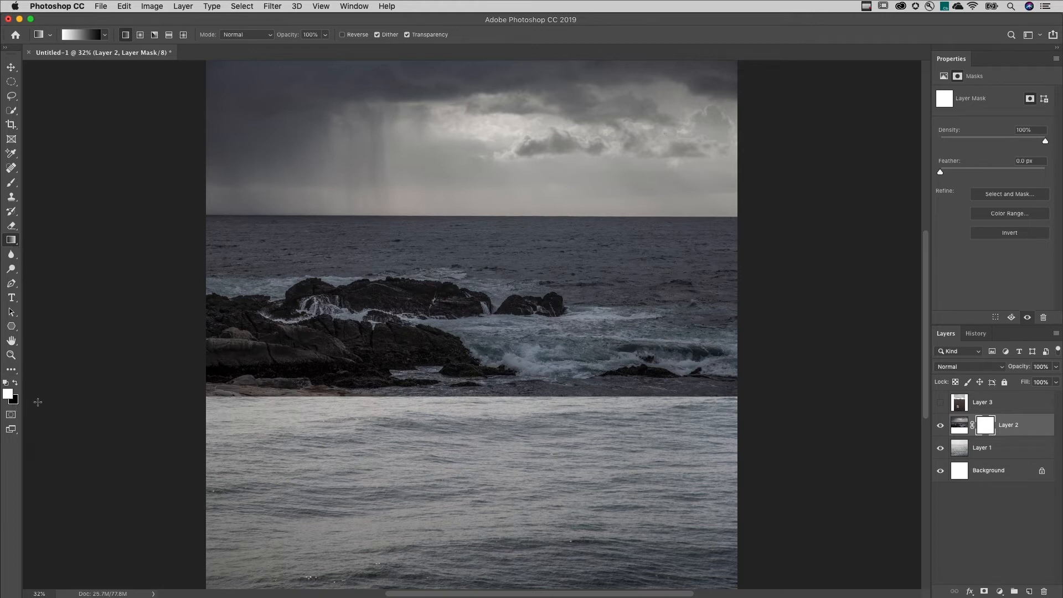
pyautogui.moveTo(460, 172)
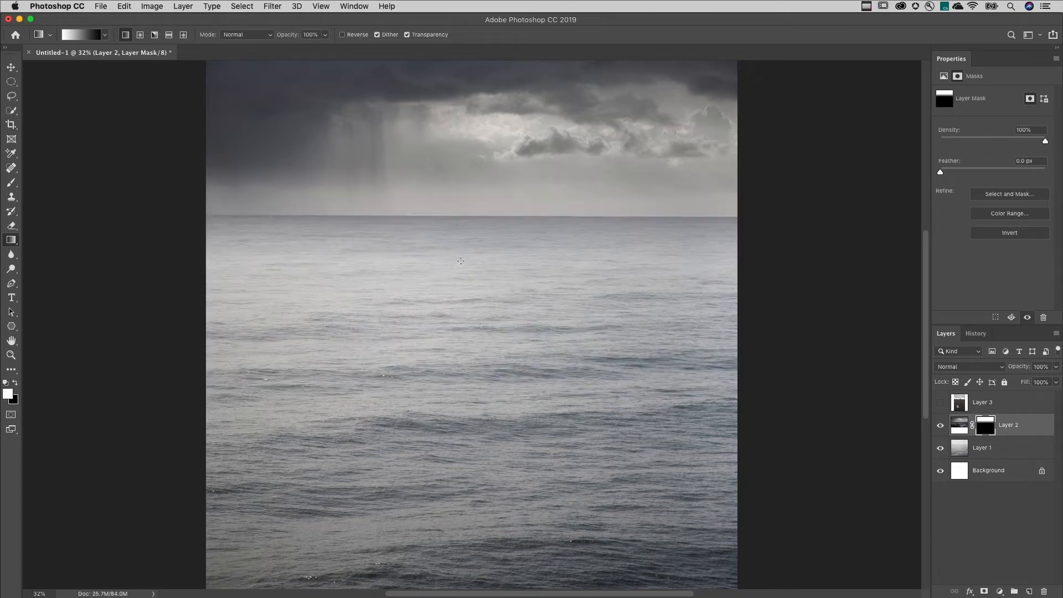
pyautogui.moveTo(470, 207)
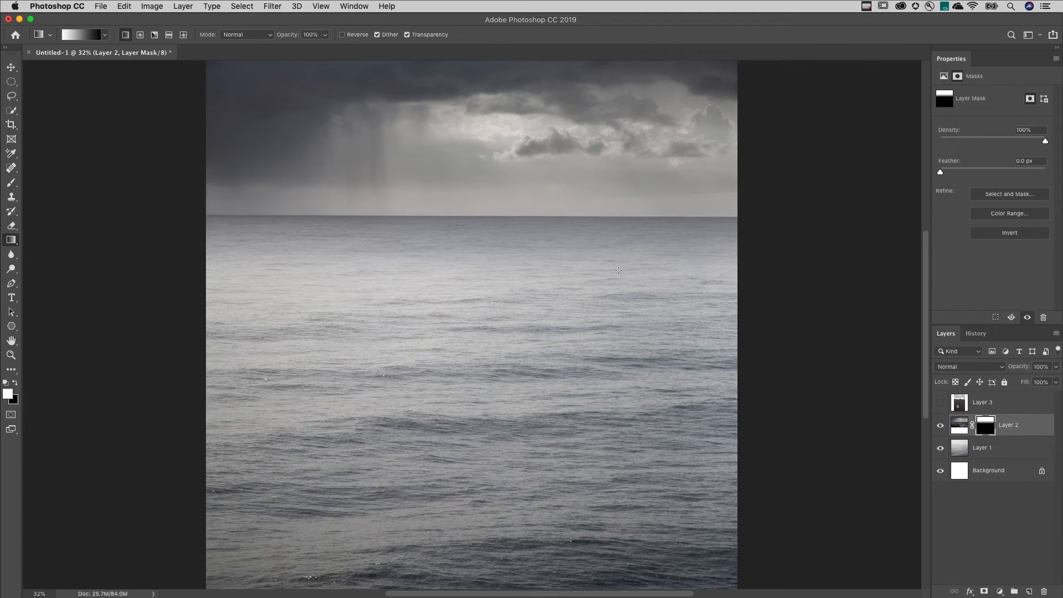
pyautogui.moveTo(886, 379)
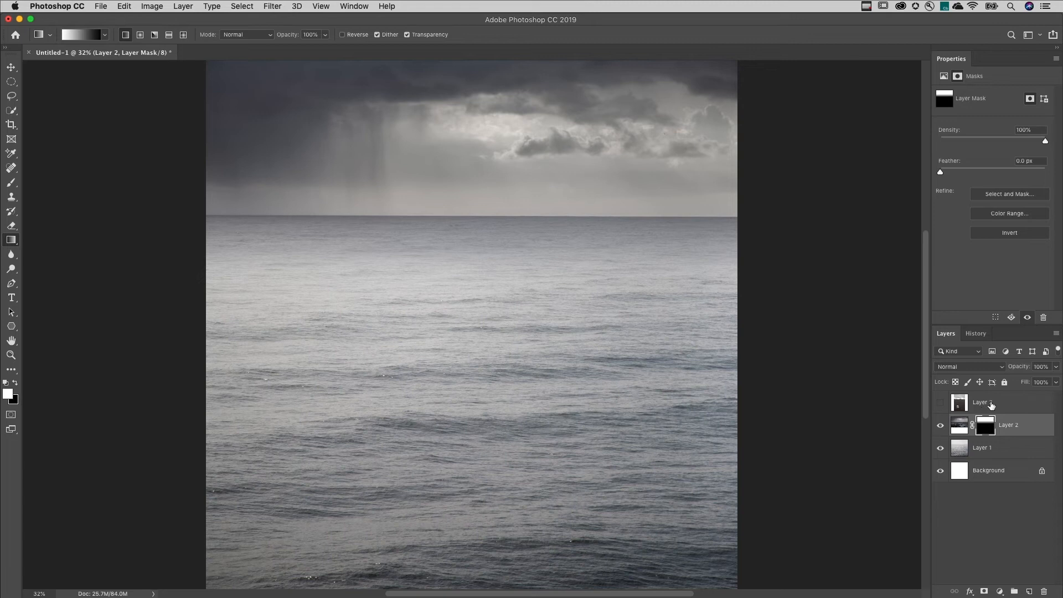
# Show Layer 3, mask it to the suitcase selection, and feather the mask edge by 1 px.
pyautogui.click(981, 401)
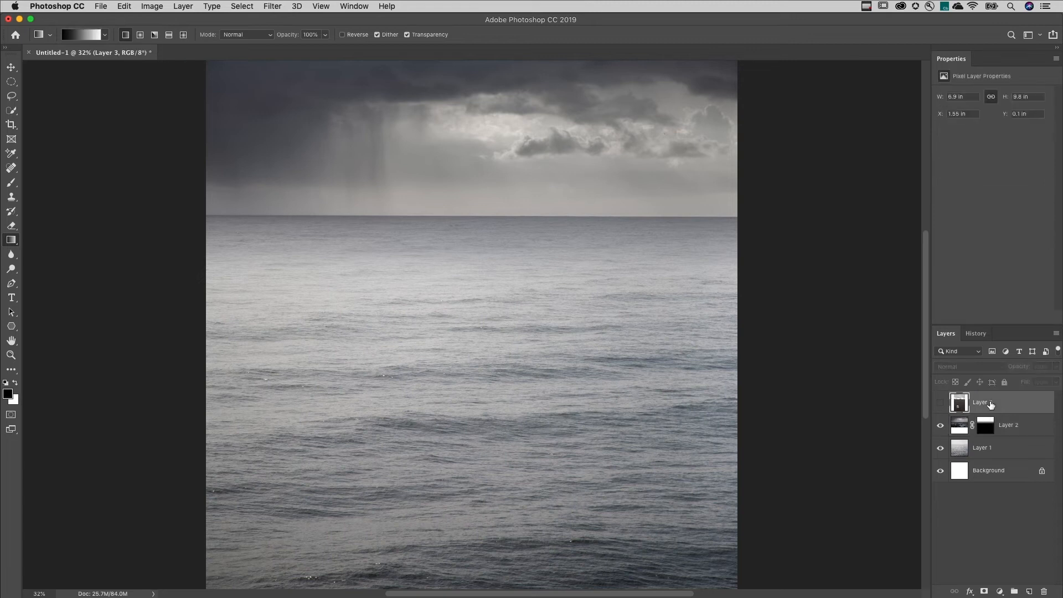
pyautogui.click(940, 402)
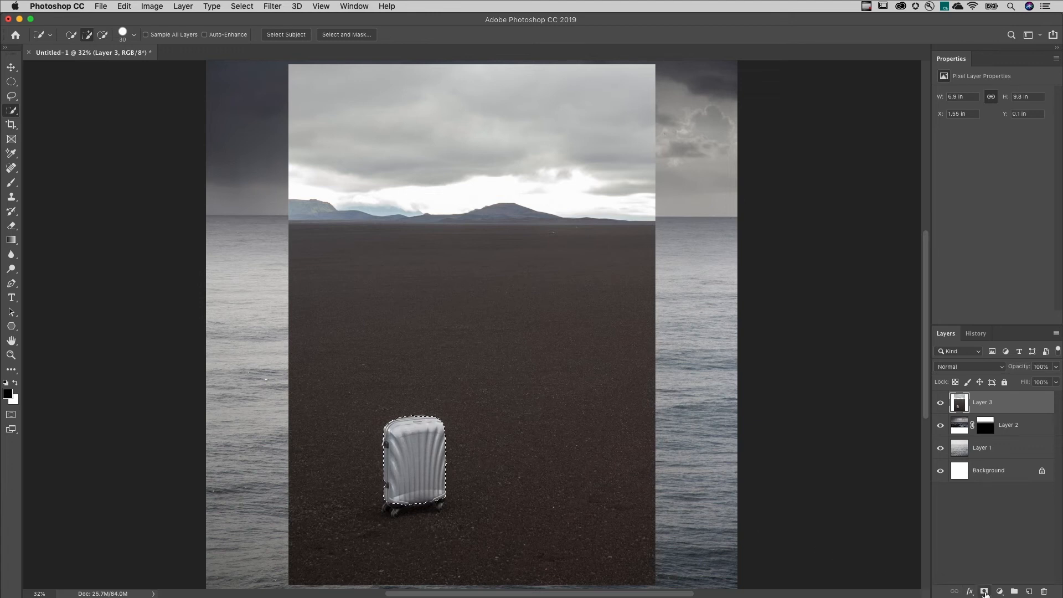
pyautogui.click(985, 590)
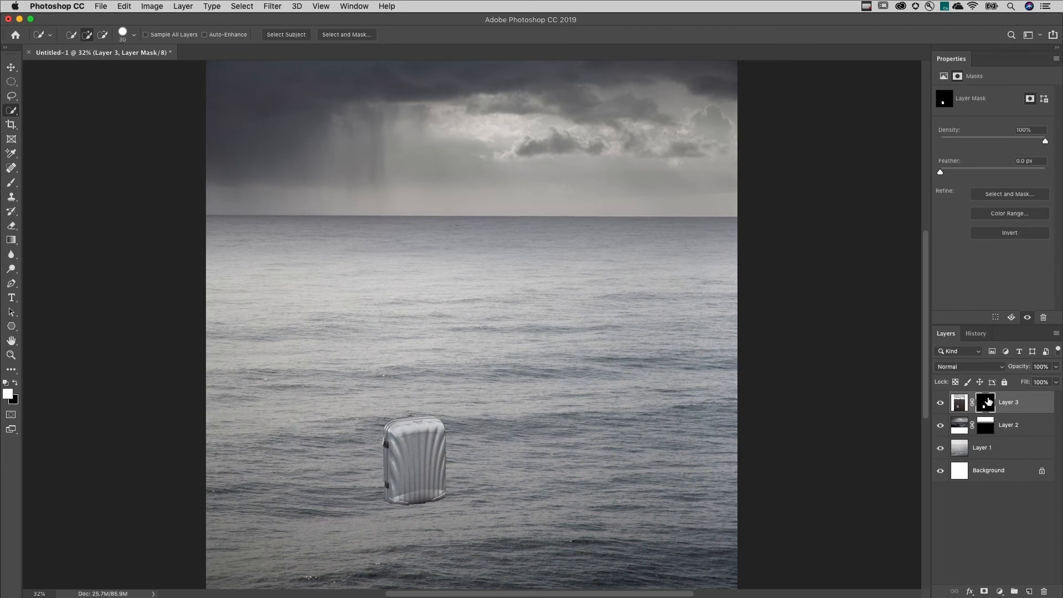
pyautogui.moveTo(986, 402)
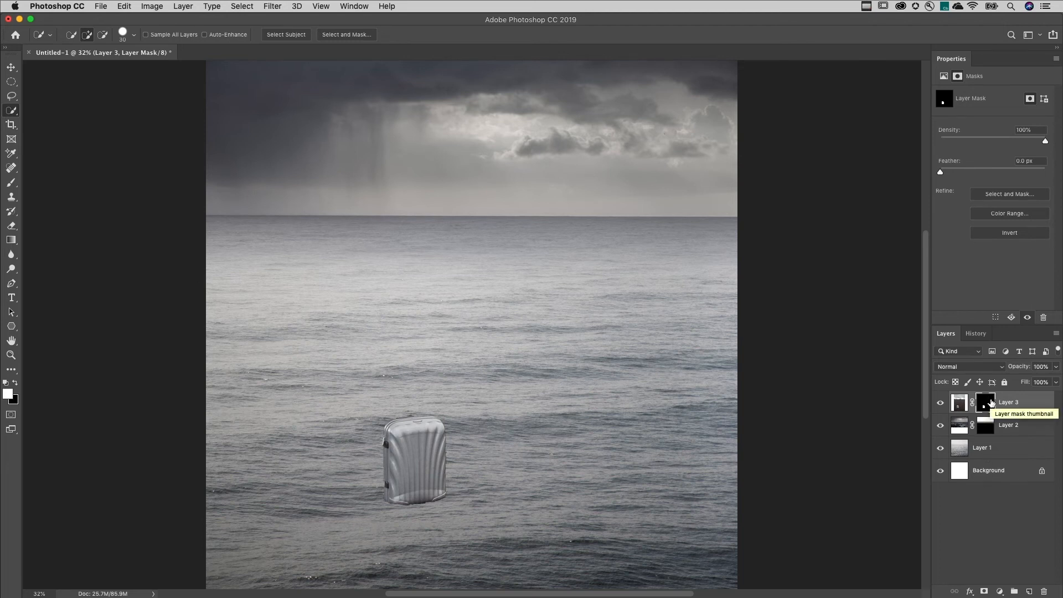
pyautogui.moveTo(989, 303)
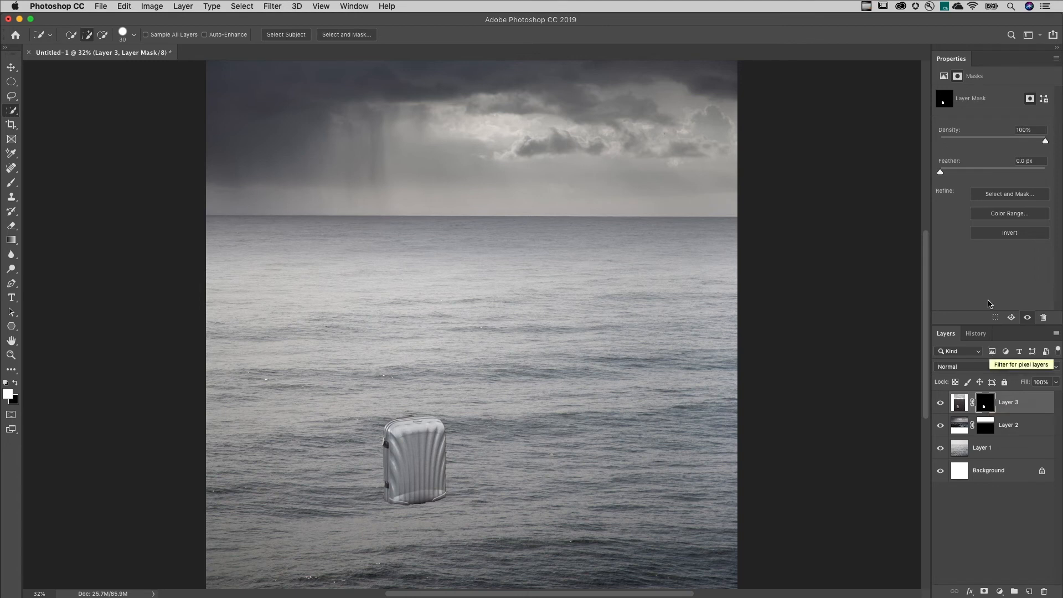
pyautogui.tripleClick(1025, 160)
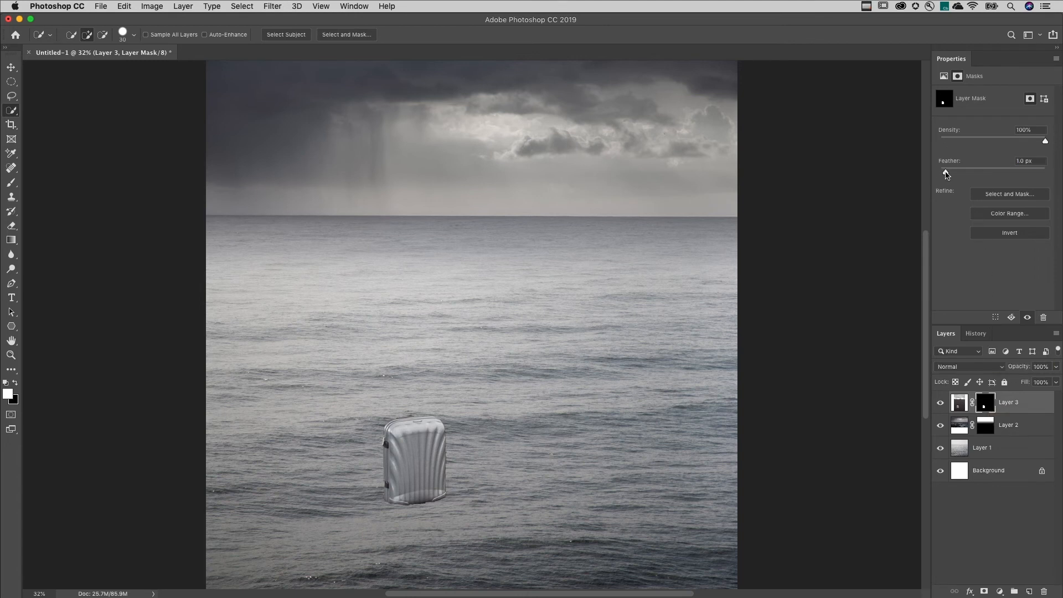
pyautogui.moveTo(772, 273)
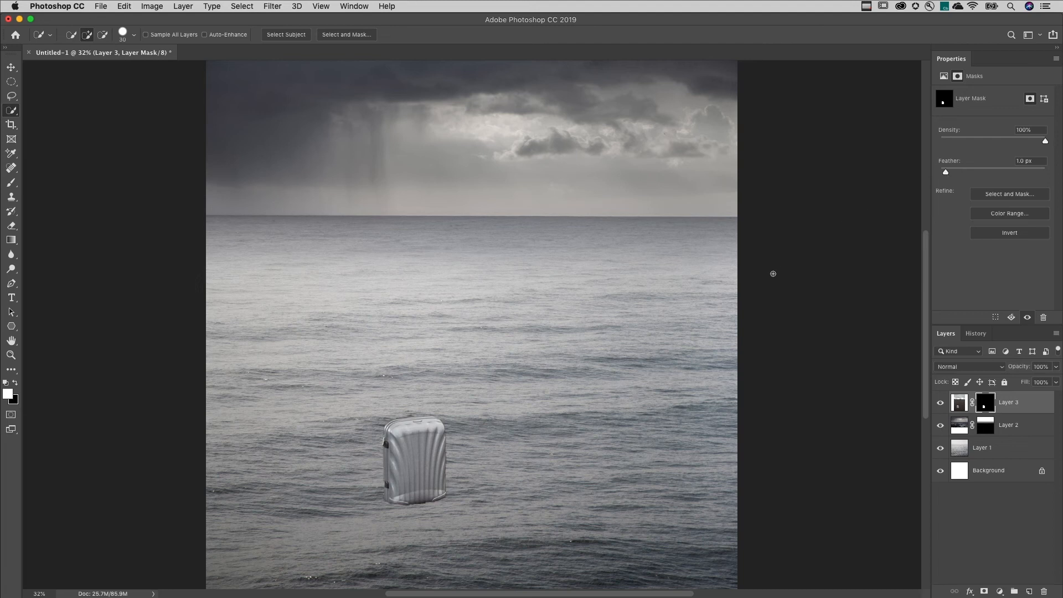
pyautogui.moveTo(708, 424)
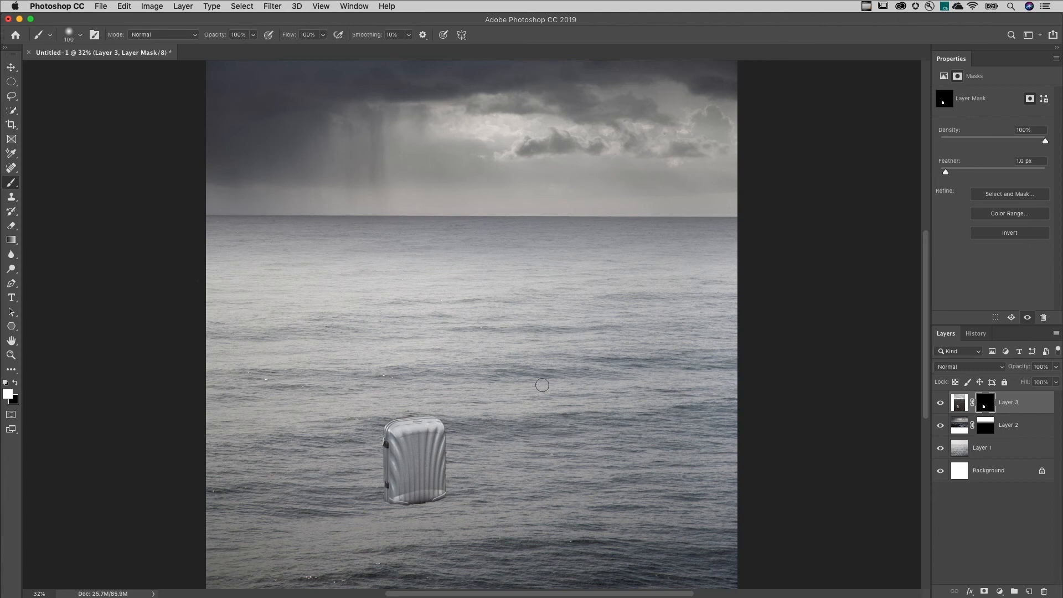
pyautogui.moveTo(18, 189)
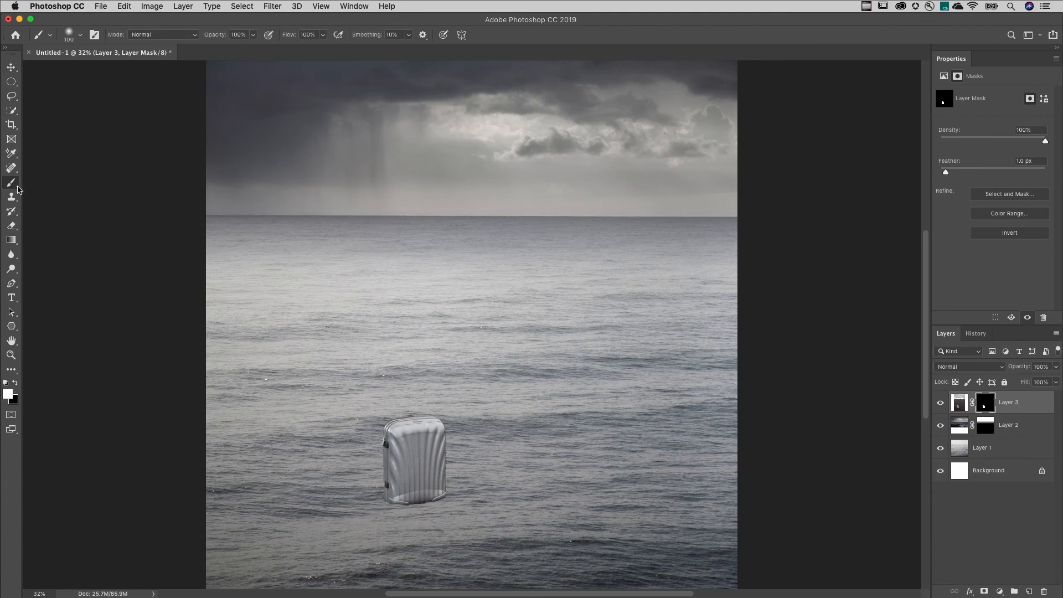
# Reduce the soft round brush size for painting black on the suitcase mask.
pyautogui.click(80, 34)
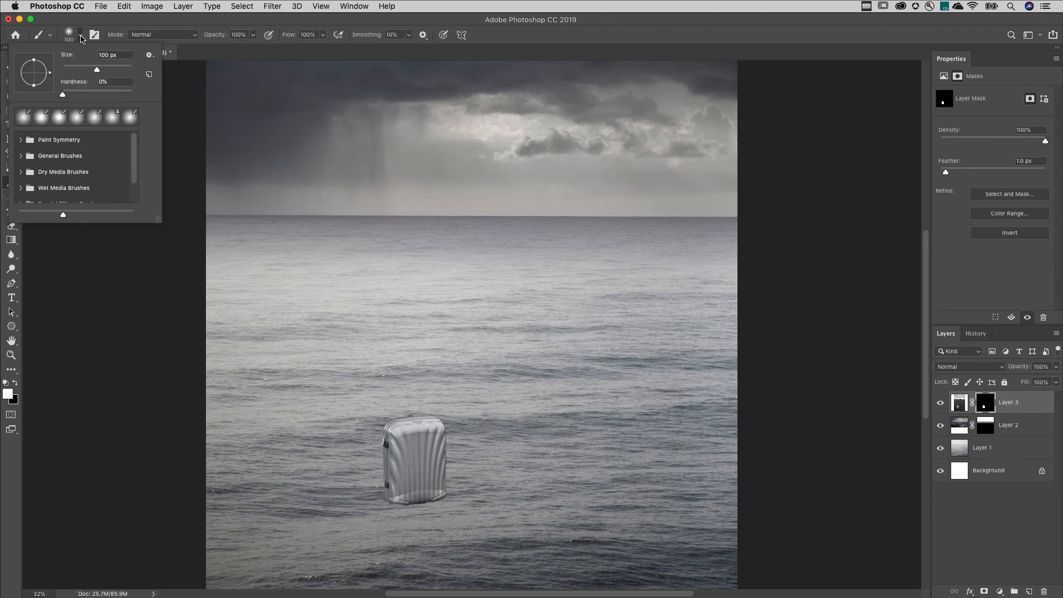
pyautogui.moveTo(96, 69); pyautogui.dragTo(93, 69)
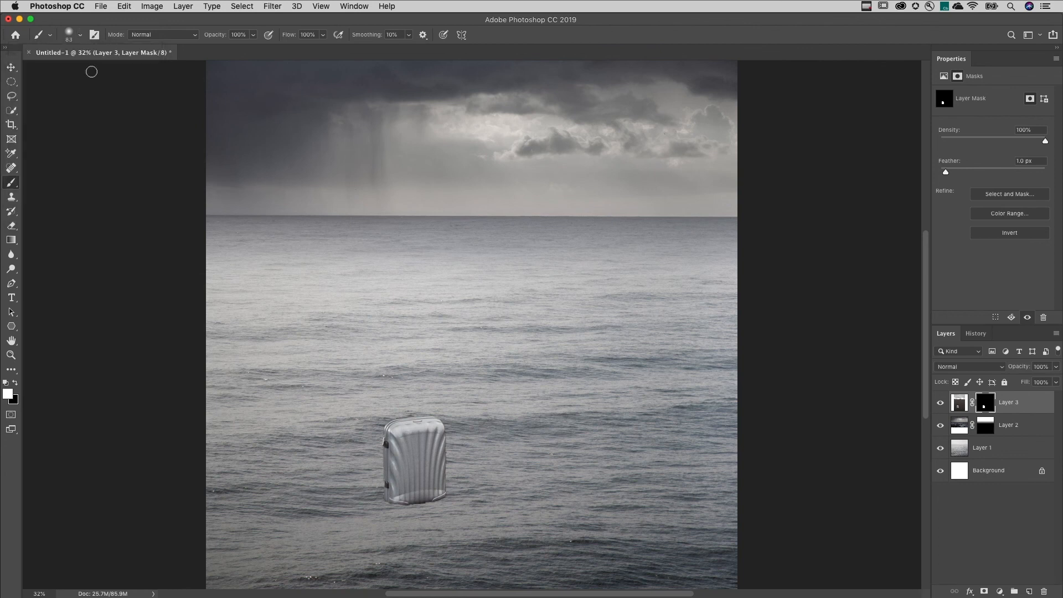
pyautogui.moveTo(78, 247)
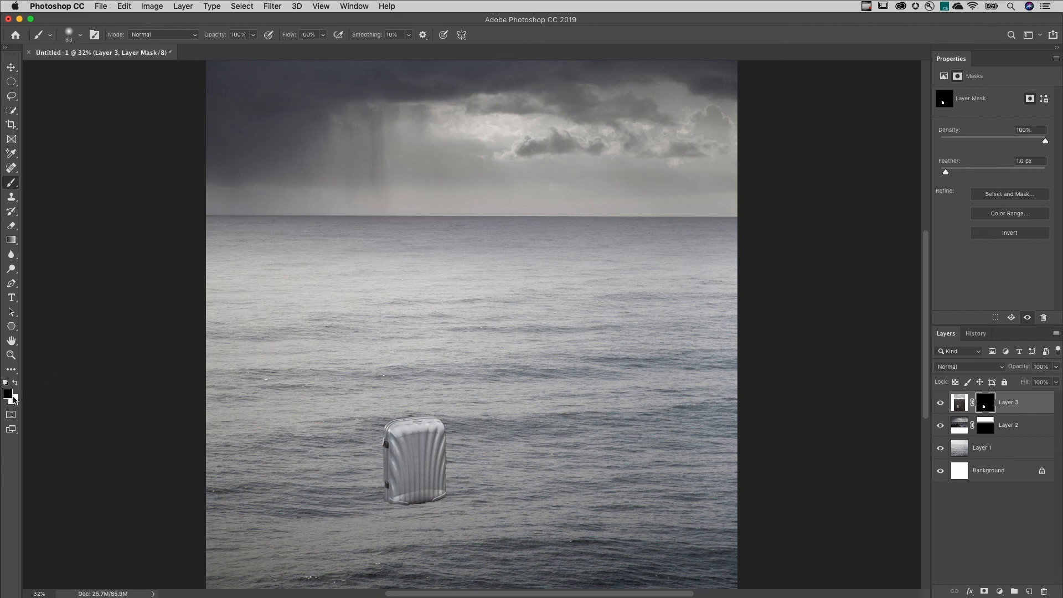
pyautogui.moveTo(137, 459)
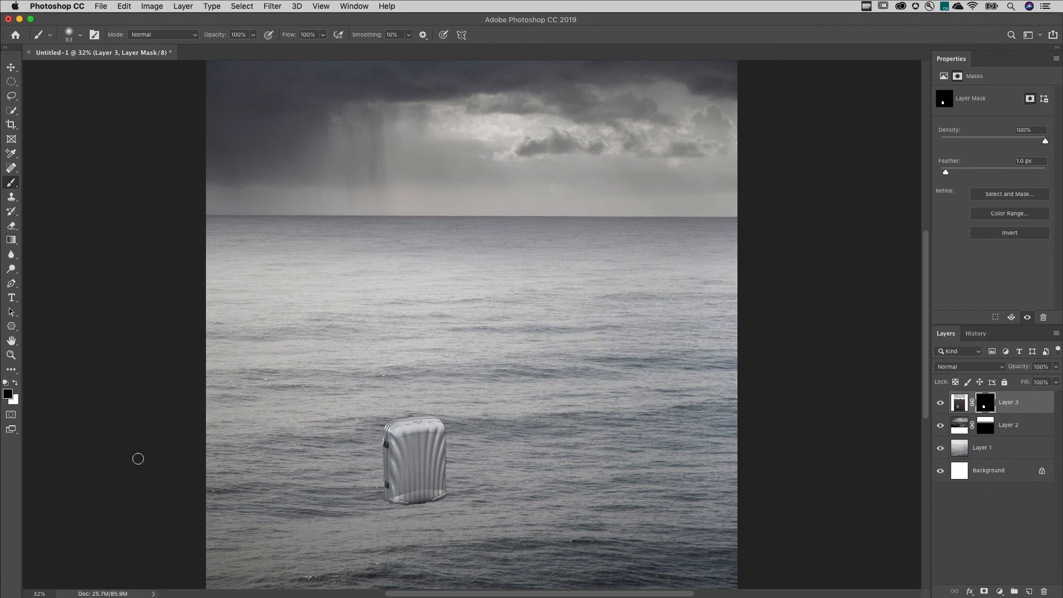
pyautogui.moveTo(383, 506)
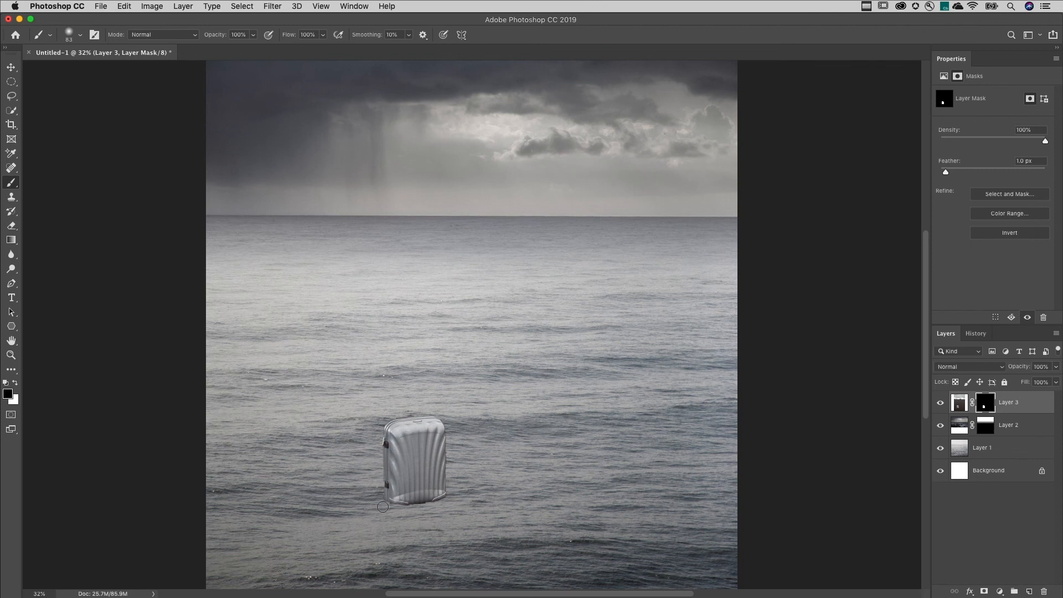